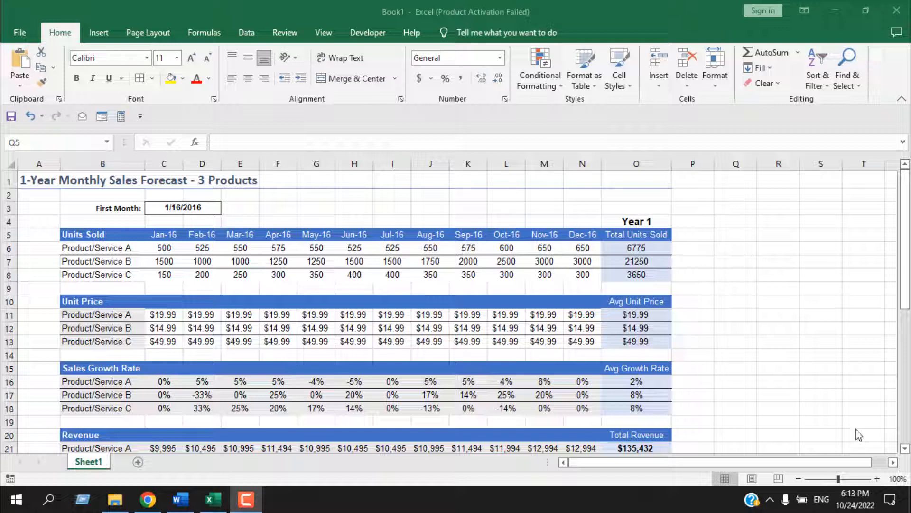
{"action": "mouse_move", "coordinate": [852, 429]}
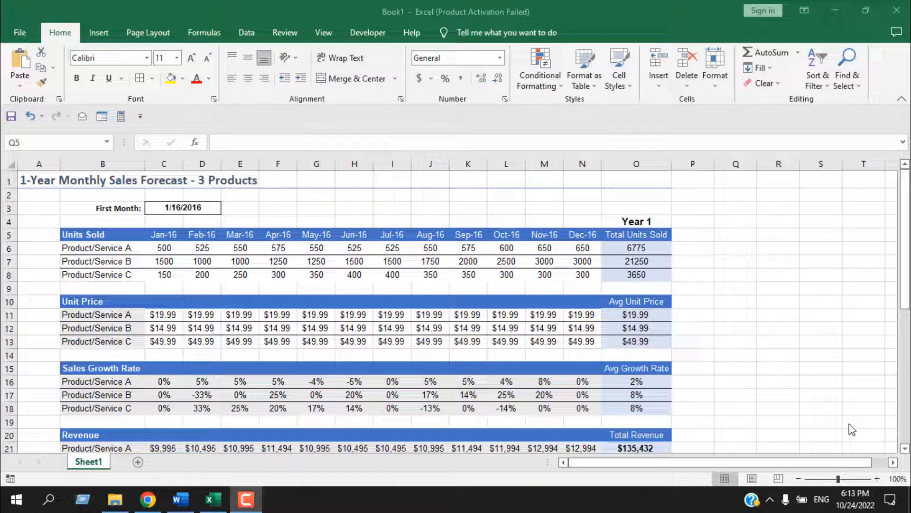
Step: Hide the selected empty rows from row 42 down so the sheet ends at row 41
{"action": "scroll", "scroll_direction": "down", "scroll_amount": 3}
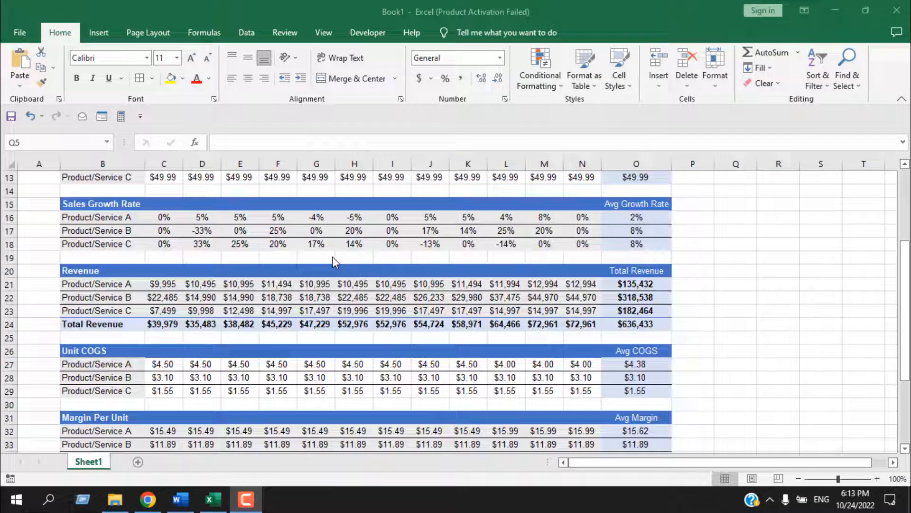
{"action": "scroll", "scroll_direction": "down", "scroll_amount": 3}
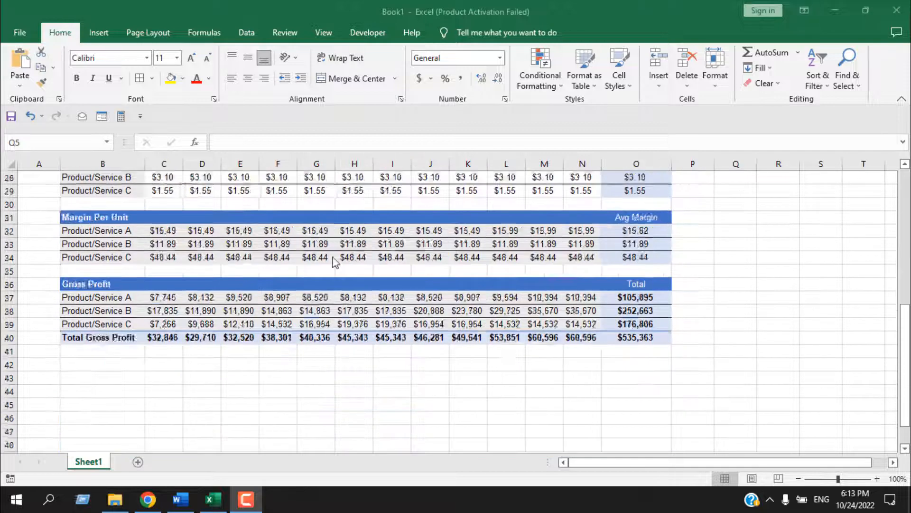
{"action": "scroll", "scroll_direction": "down", "scroll_amount": 3}
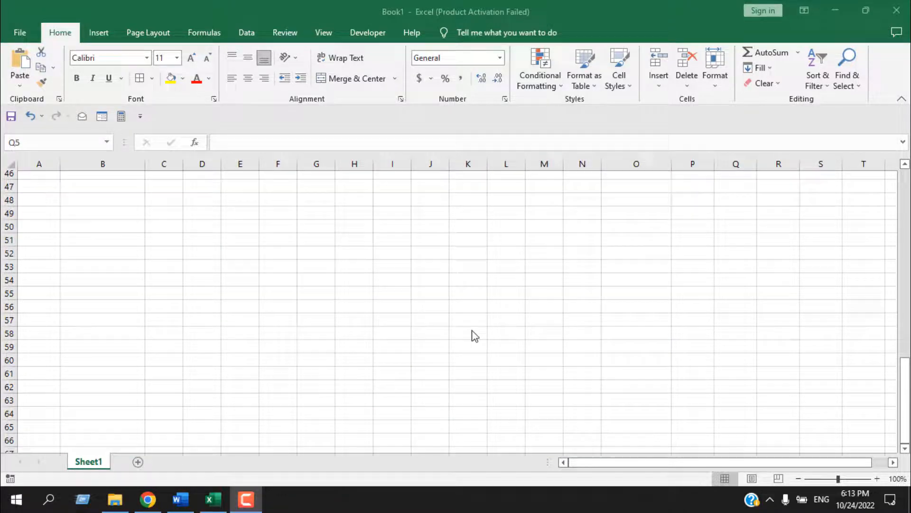
{"action": "scroll", "scroll_direction": "up", "scroll_amount": 3}
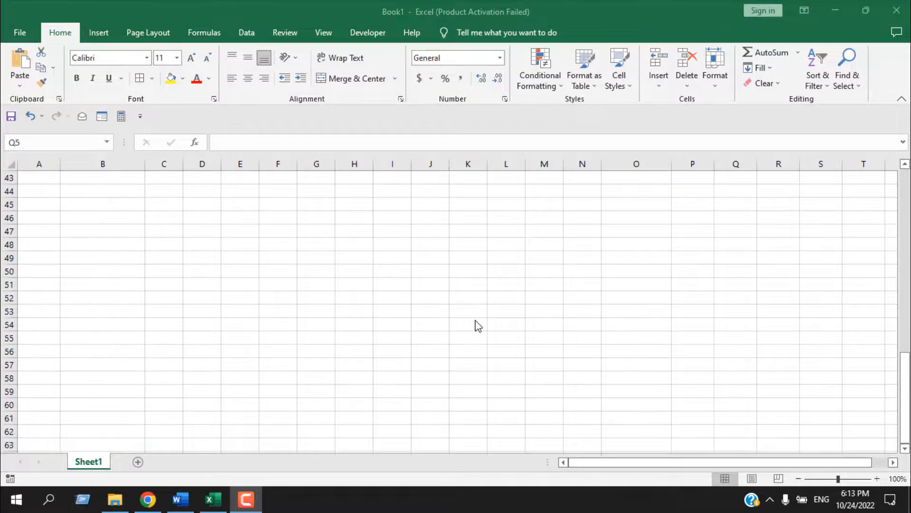
{"action": "scroll", "scroll_direction": "up", "scroll_amount": 3}
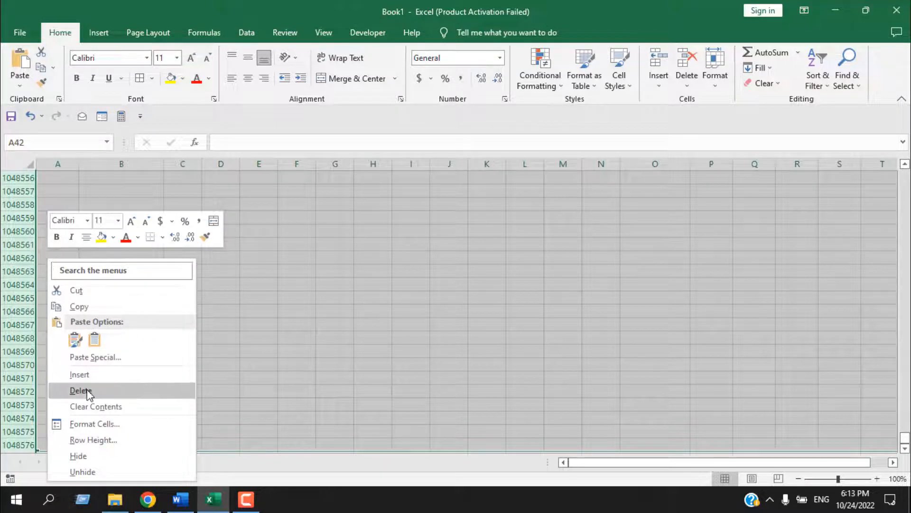
{"action": "left_click", "coordinate": [82, 390]}
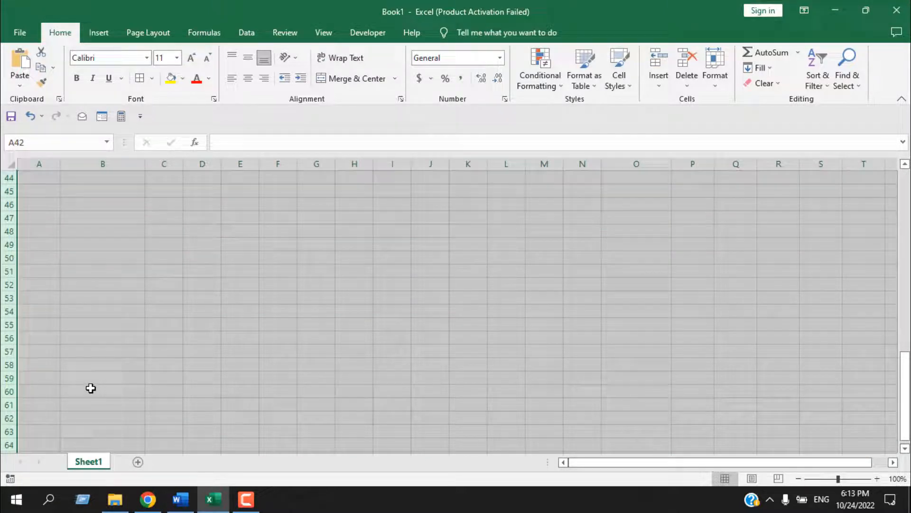
{"action": "scroll", "scroll_direction": "up", "scroll_amount": 3}
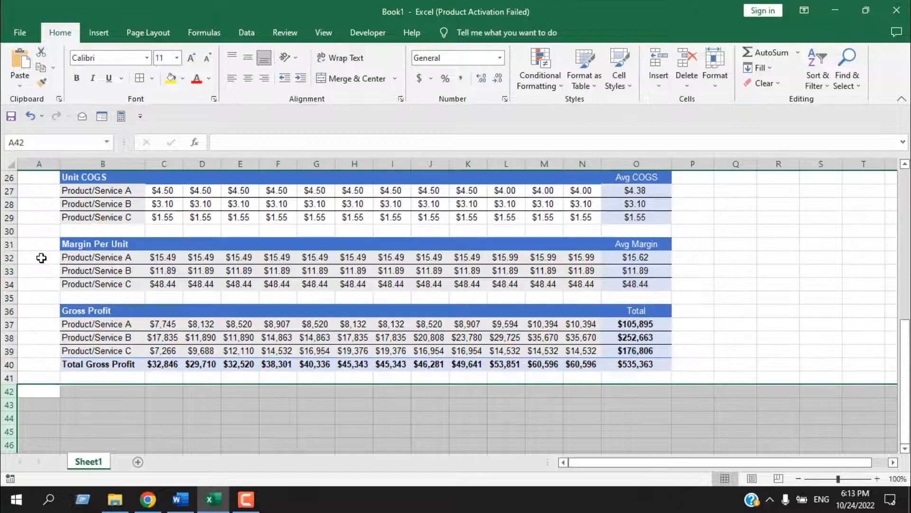
{"action": "scroll", "scroll_direction": "down", "scroll_amount": 3}
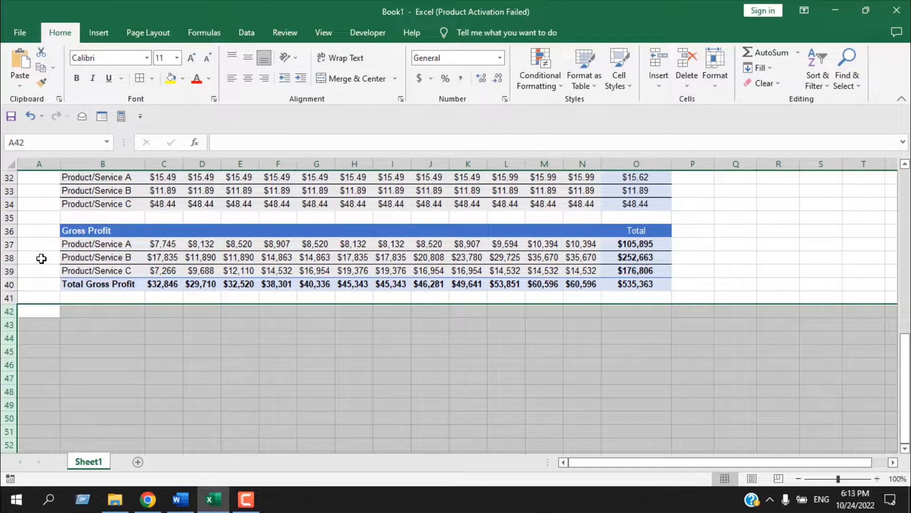
{"action": "mouse_move", "coordinate": [59, 347]}
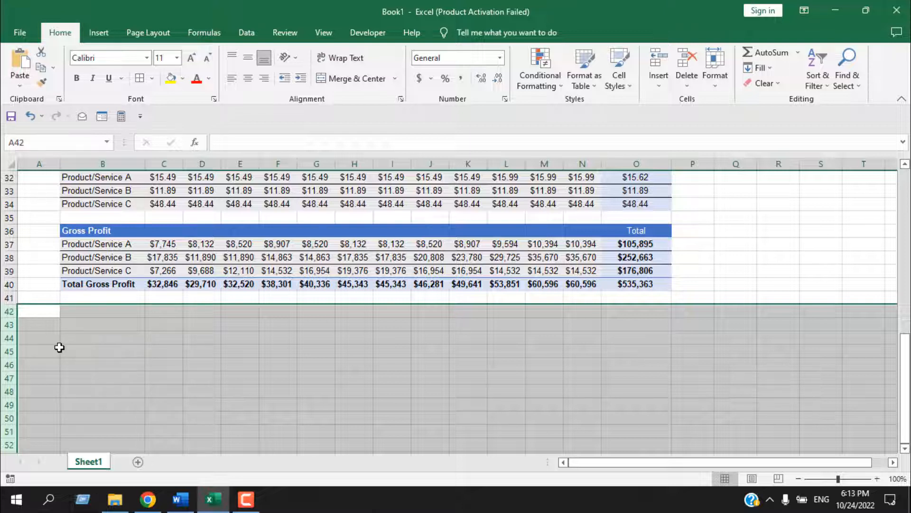
{"action": "mouse_move", "coordinate": [20, 319]}
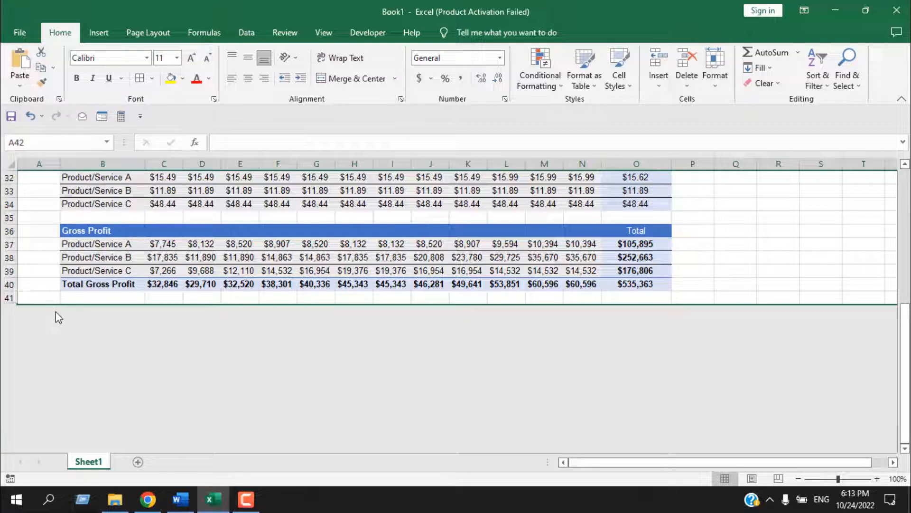
{"action": "mouse_move", "coordinate": [54, 344]}
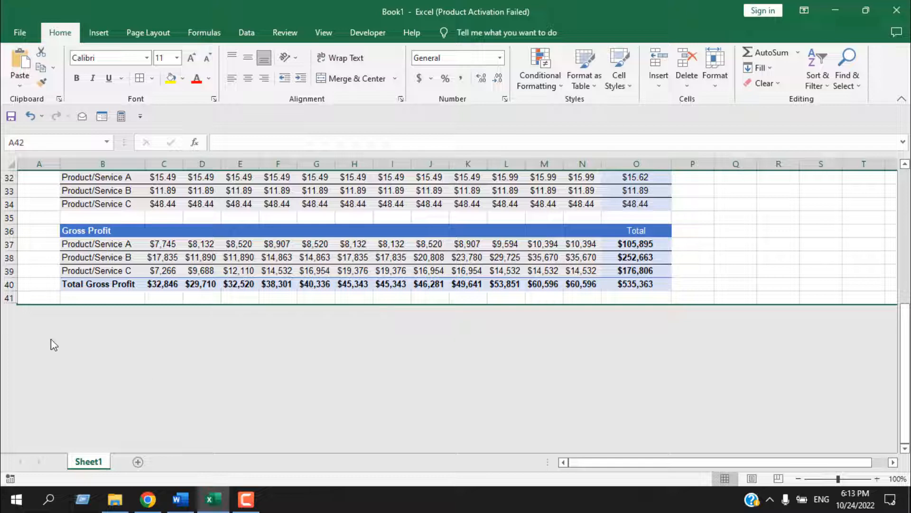
{"action": "mouse_move", "coordinate": [216, 390]}
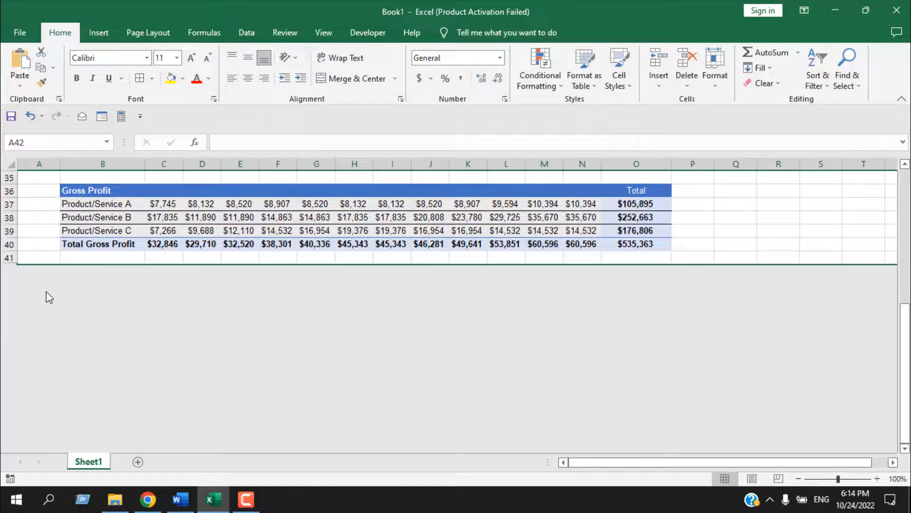
Step: Unhide the rows below row 41 and clear the row selection
{"action": "left_click", "coordinate": [39, 258]}
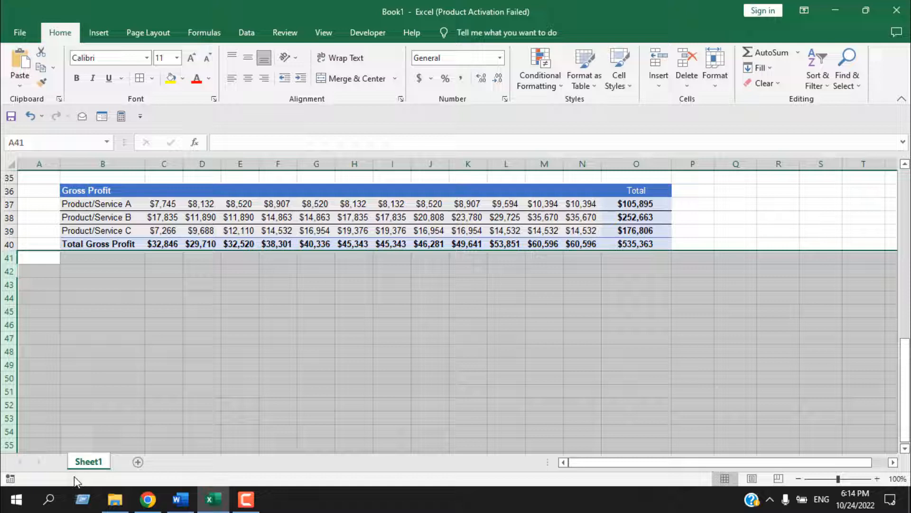
{"action": "left_click", "coordinate": [103, 352]}
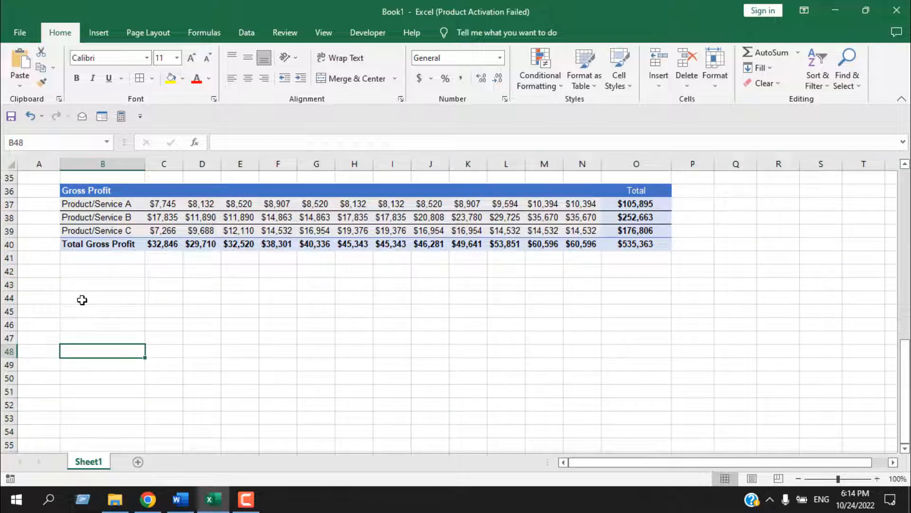
Step: Select row 42 through the sheet's last row and hide them again
{"action": "left_click", "coordinate": [9, 271]}
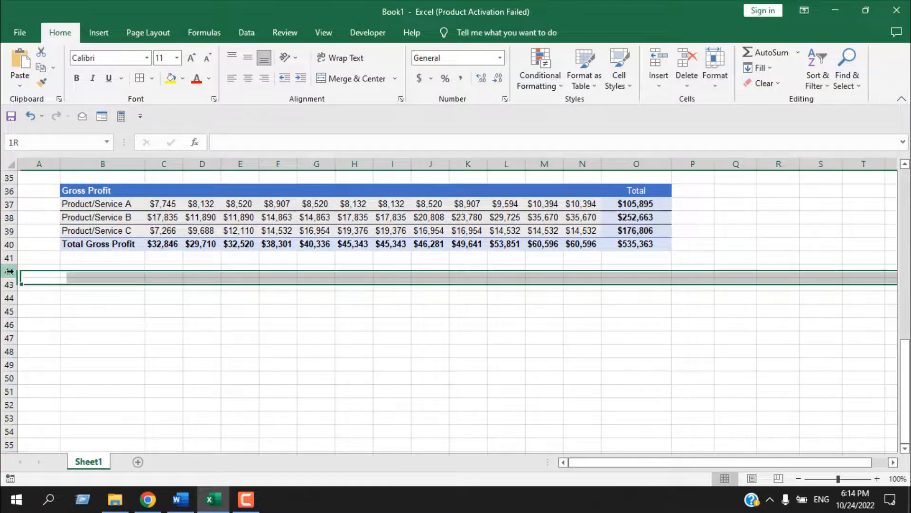
{"action": "left_click", "coordinate": [38, 270]}
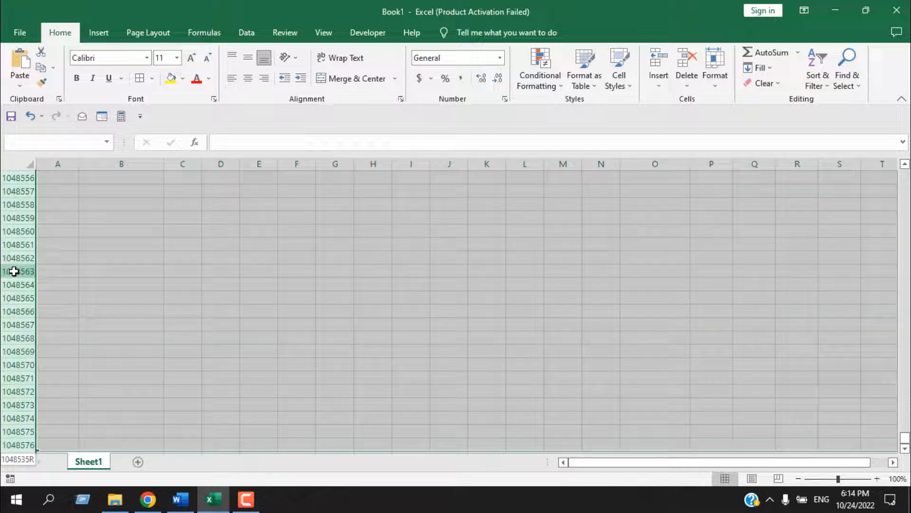
{"action": "scroll", "scroll_direction": "down", "scroll_amount": 3}
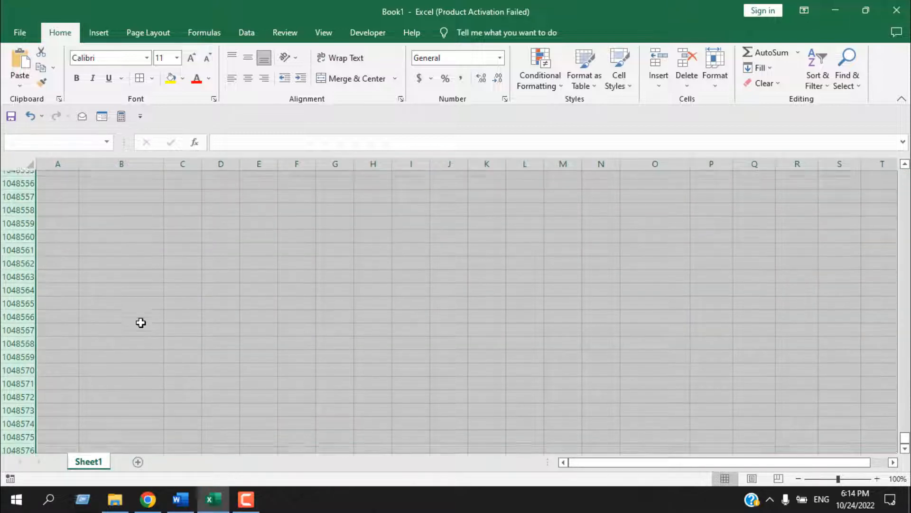
{"action": "scroll", "scroll_direction": "up", "scroll_amount": 3}
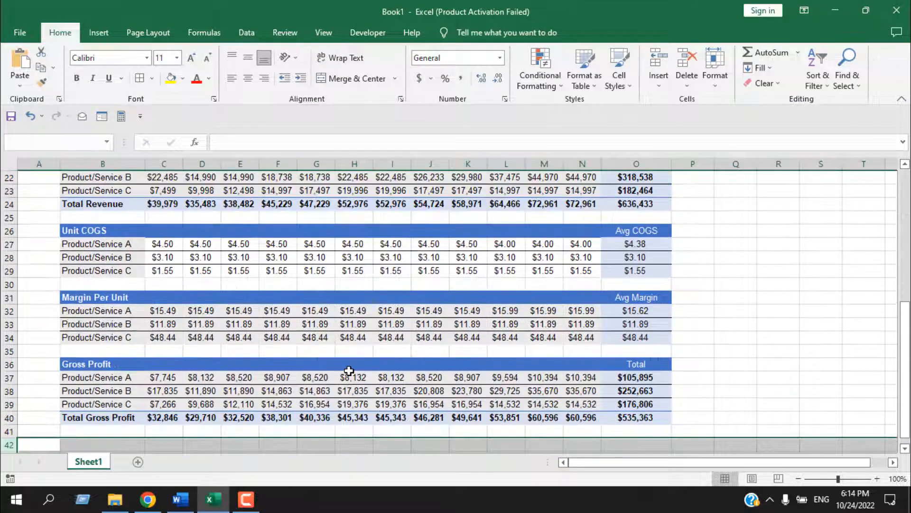
{"action": "scroll", "scroll_direction": "down", "scroll_amount": 3}
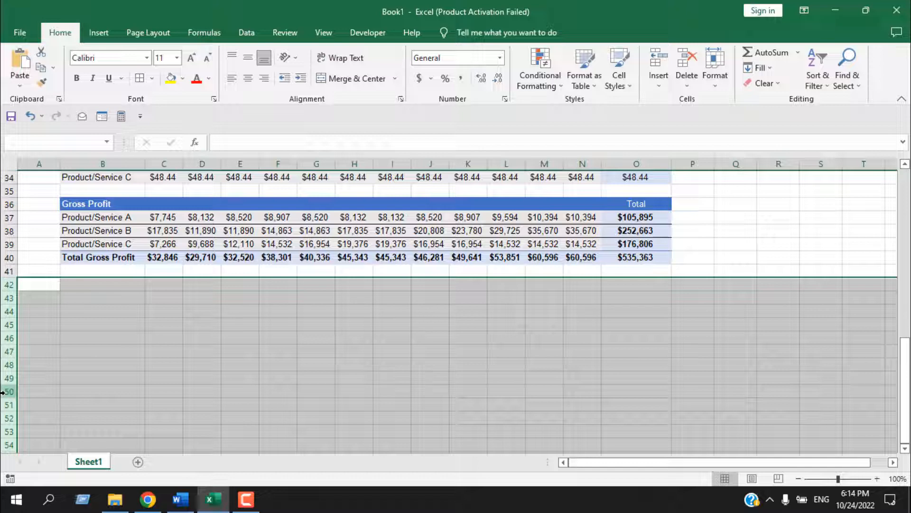
{"action": "mouse_move", "coordinate": [59, 288]}
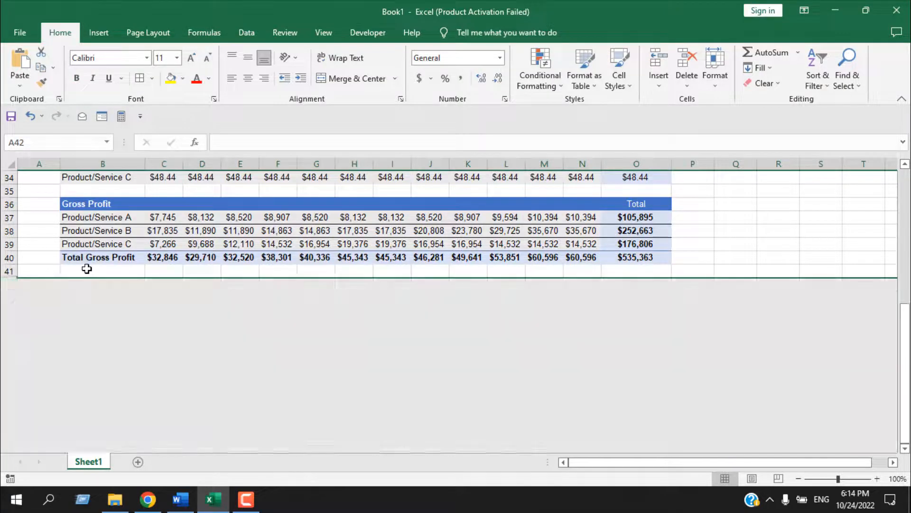
{"action": "mouse_move", "coordinate": [457, 327]}
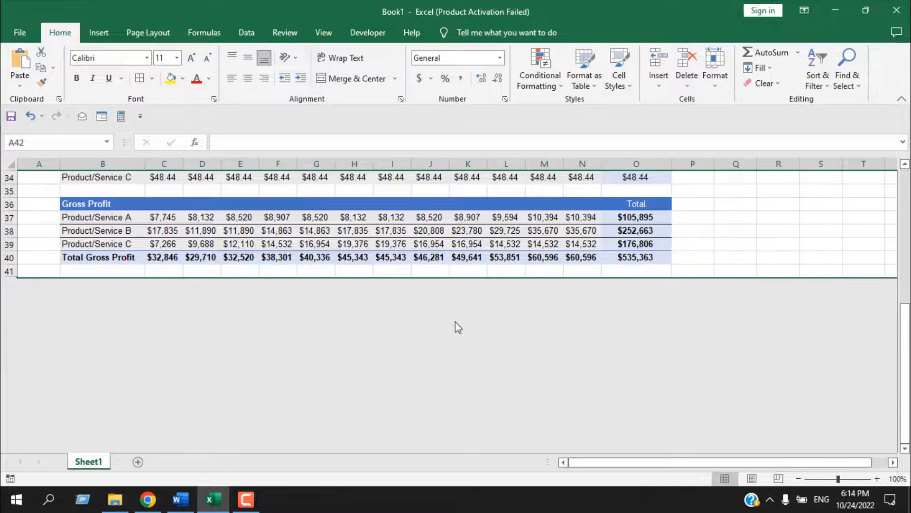
{"action": "mouse_move", "coordinate": [193, 332]}
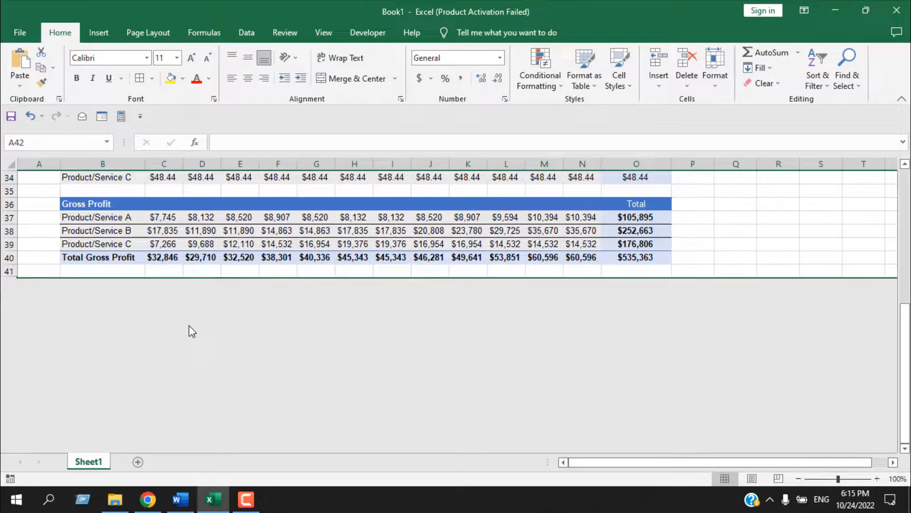
{"action": "scroll", "scroll_direction": "up", "scroll_amount": 3}
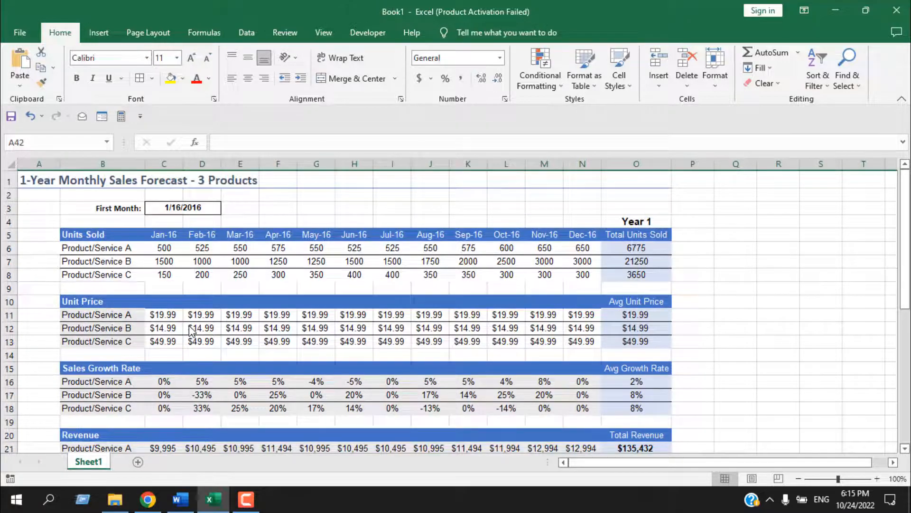
{"action": "scroll", "scroll_direction": "down", "scroll_amount": 3}
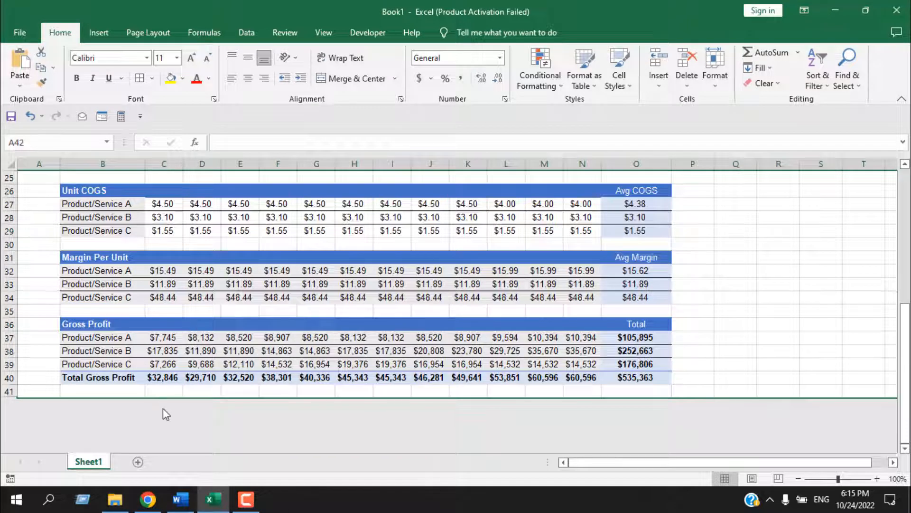
{"action": "scroll", "scroll_direction": "down", "scroll_amount": 3}
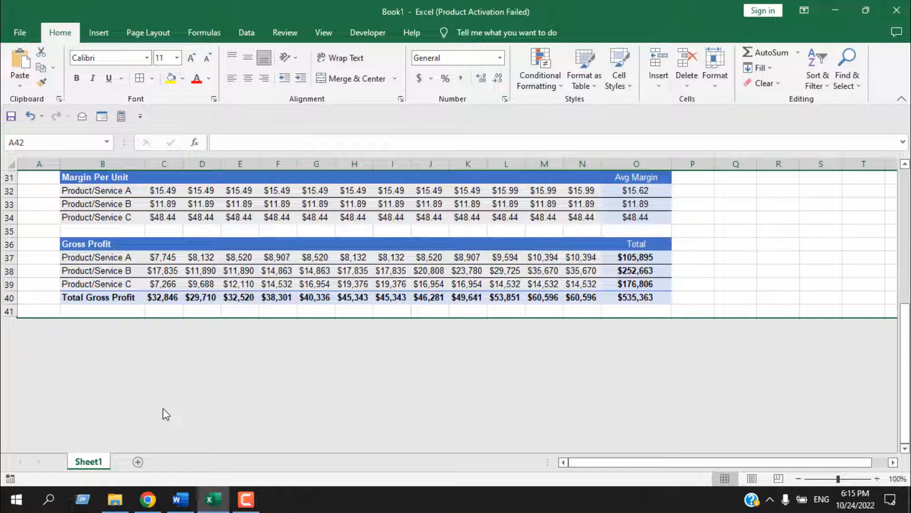
{"action": "scroll", "scroll_direction": "up", "scroll_amount": 3}
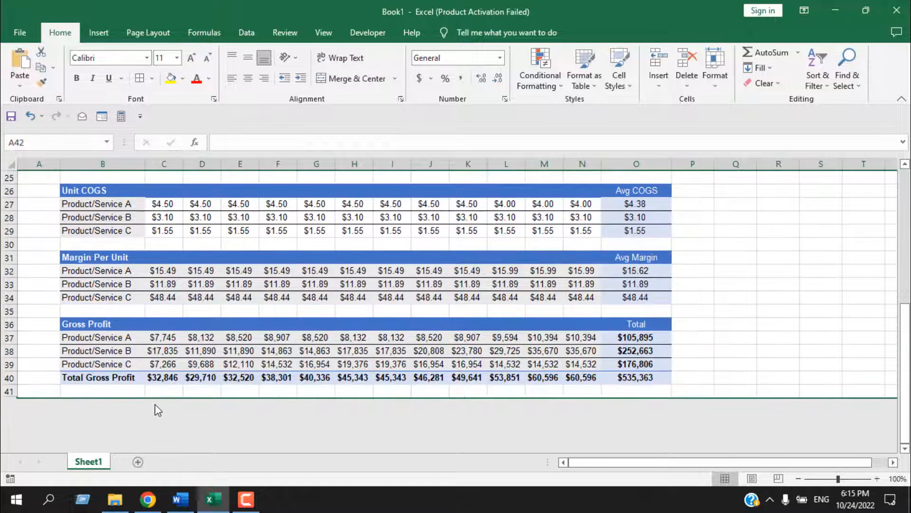